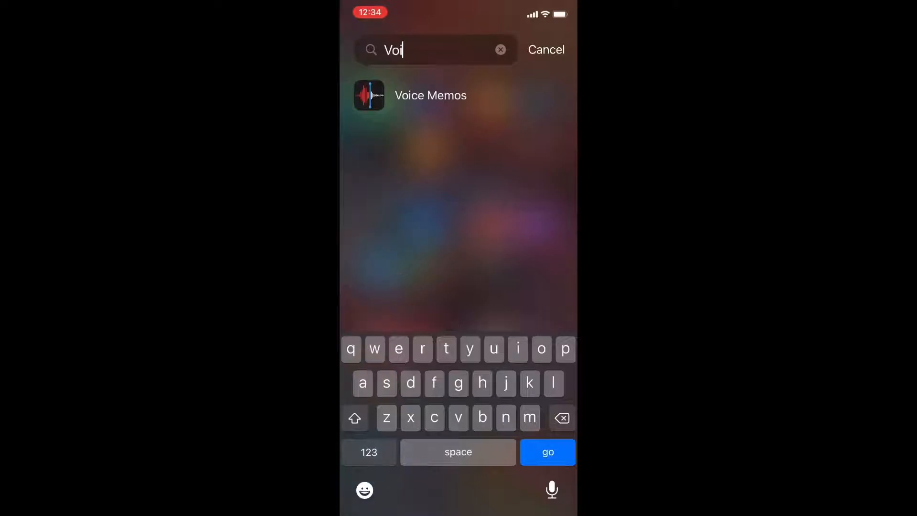
- Save the Voice Memos recording to iCloud Drive's Audio folder under the name SWNB
click(430, 95)
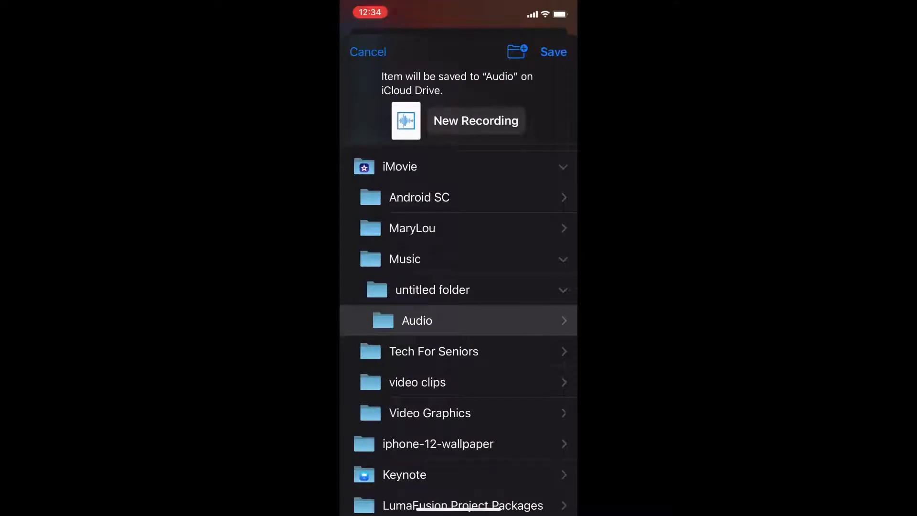
click(476, 121)
text(S)
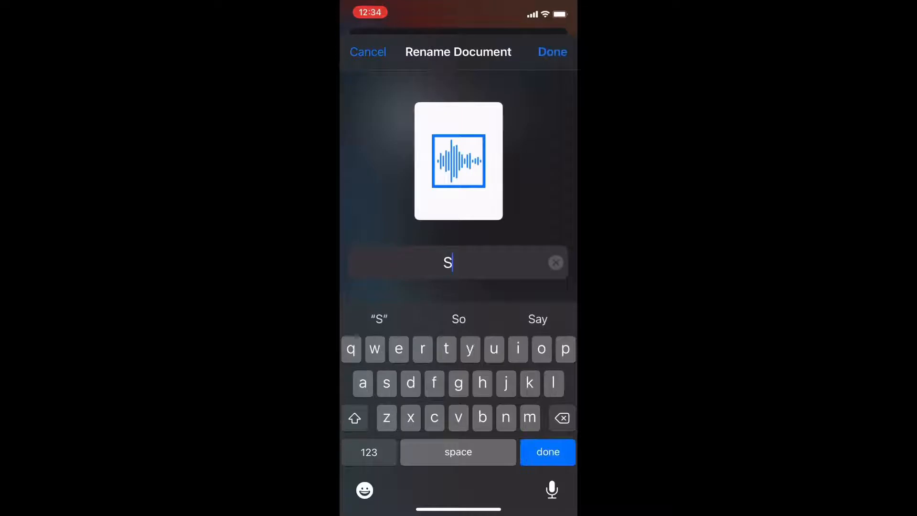
text(WNB)
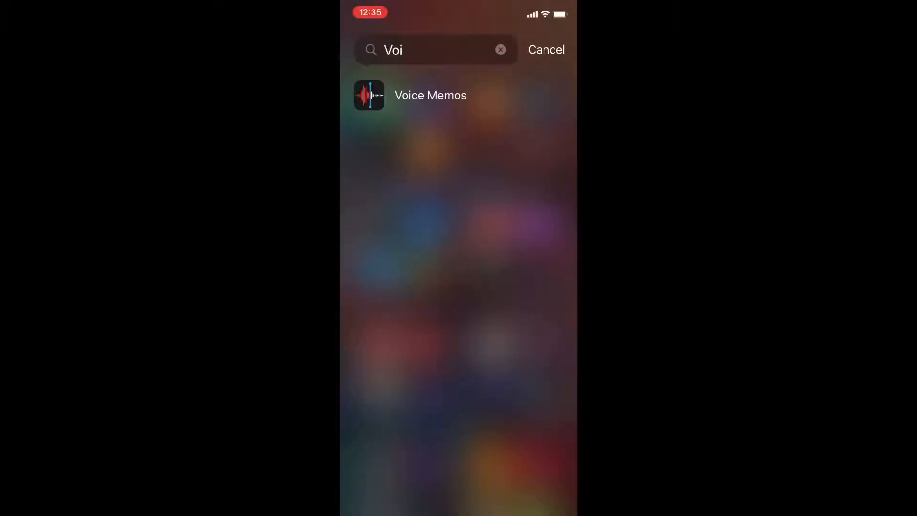
- Open Files and search 'Sw' in Recents to find the SWNB recording
click(501, 49)
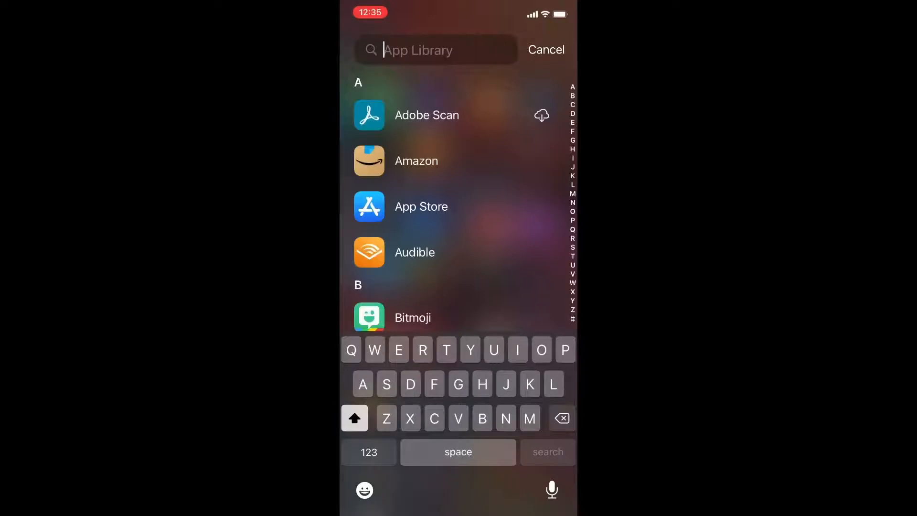
text(F)
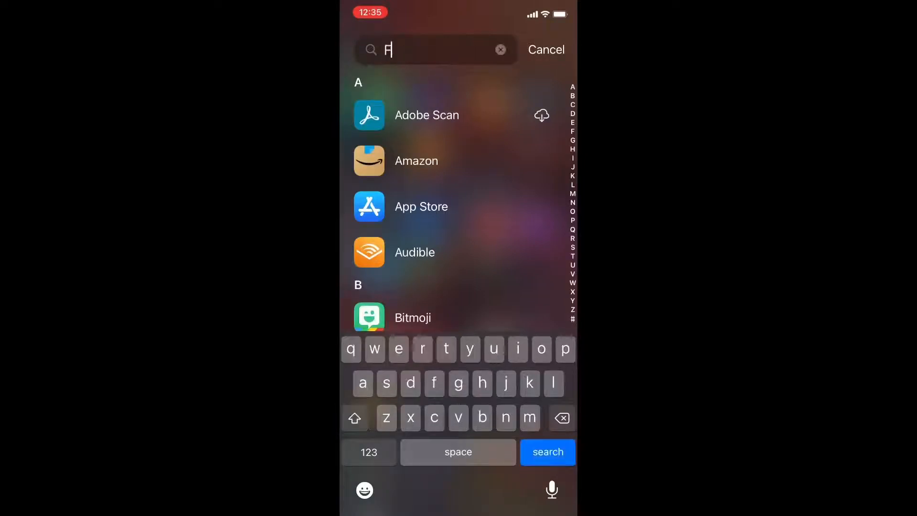
text(il)
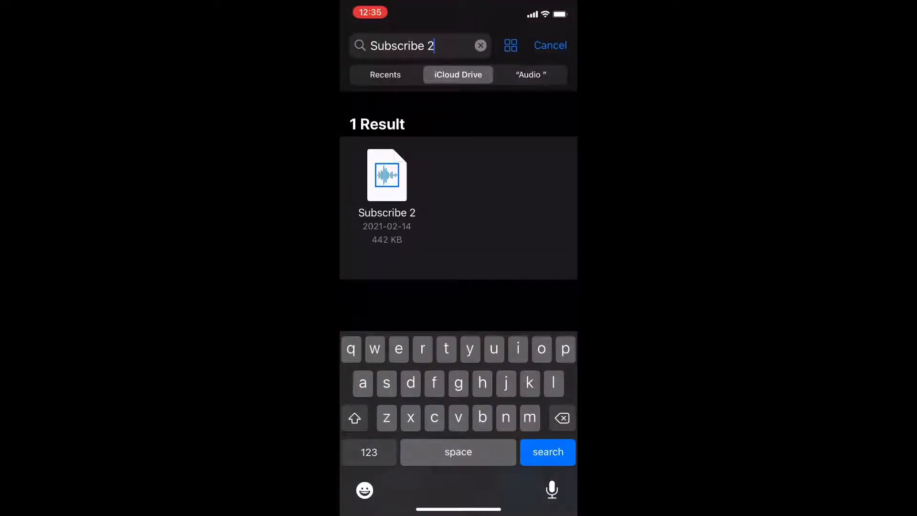
click(530, 74)
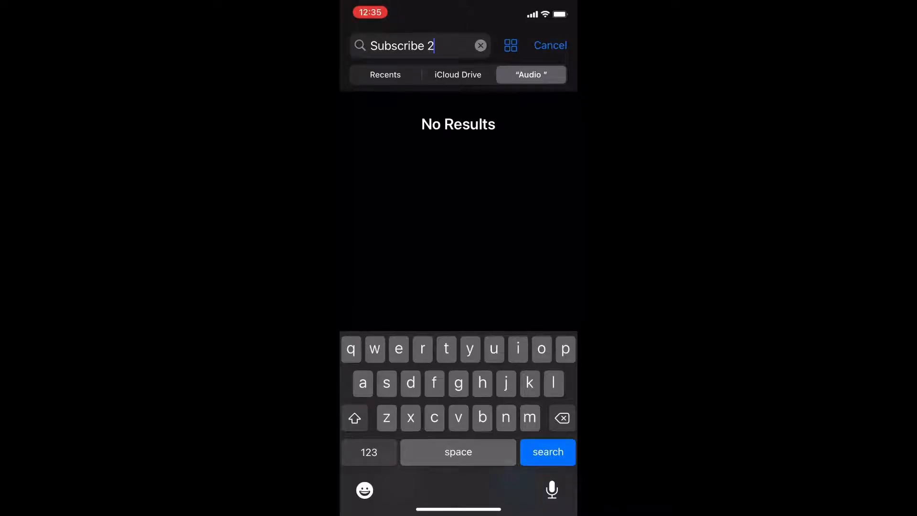
click(480, 45)
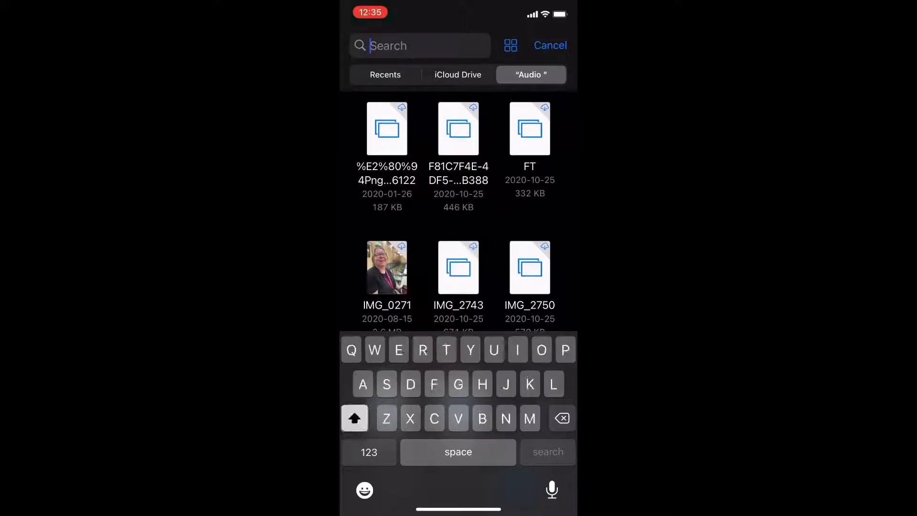
text(Sw)
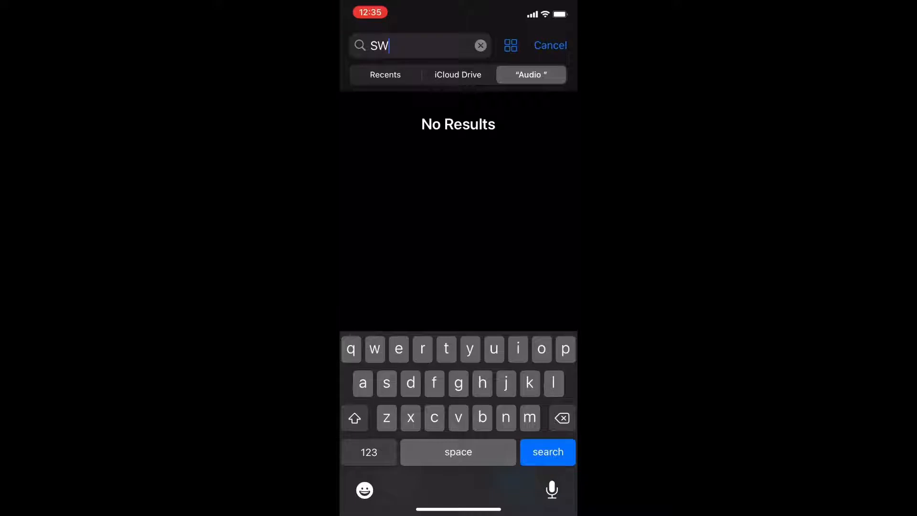
click(385, 74)
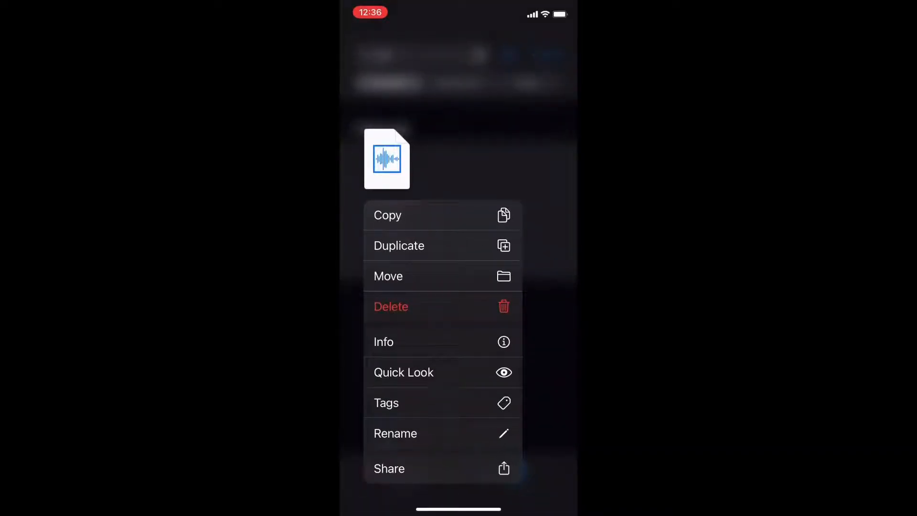
- Share the SWNB recording from Files to Videoleap
click(390, 468)
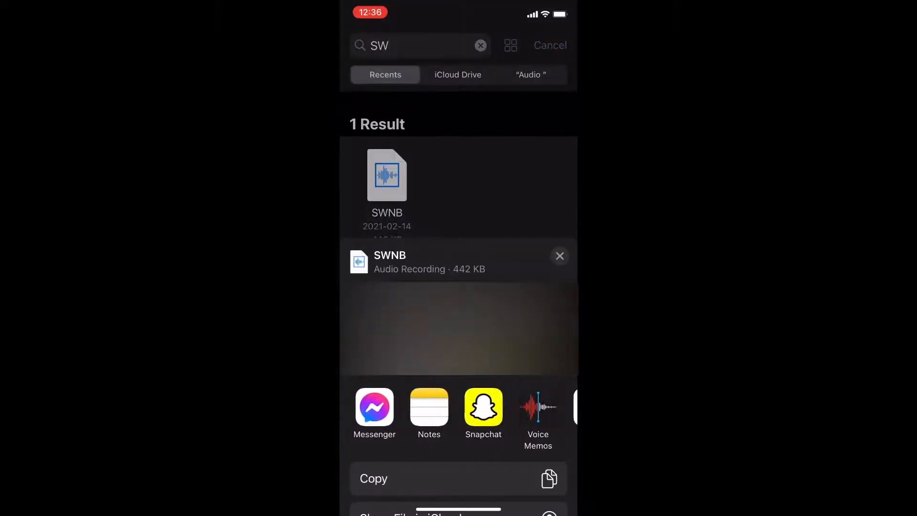
scroll(right, 3)
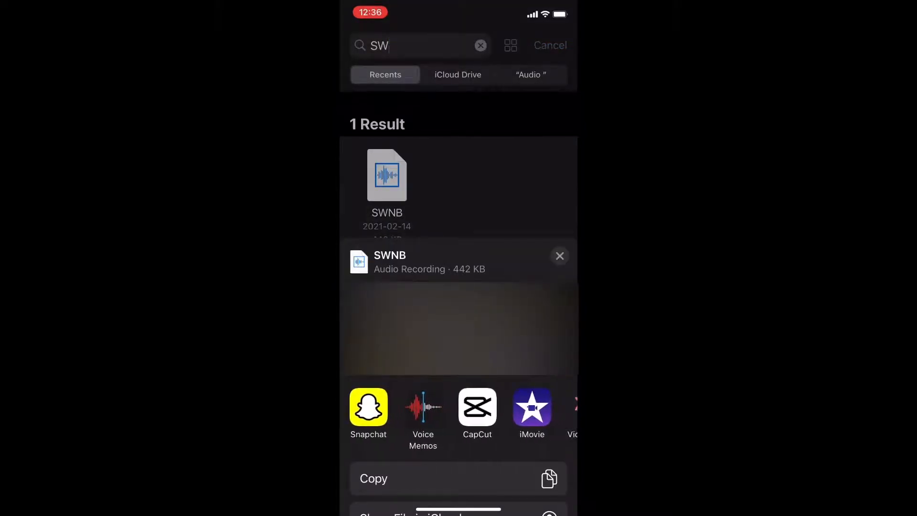
scroll(left, 3)
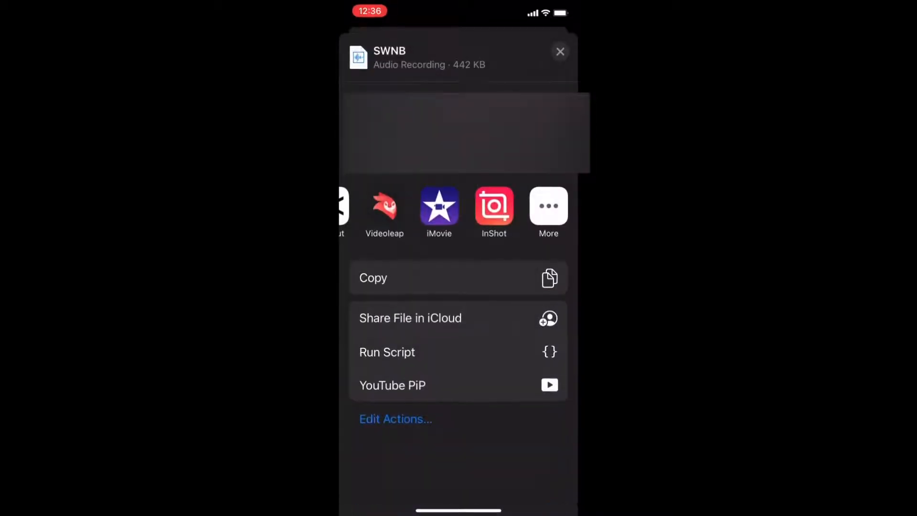
click(384, 208)
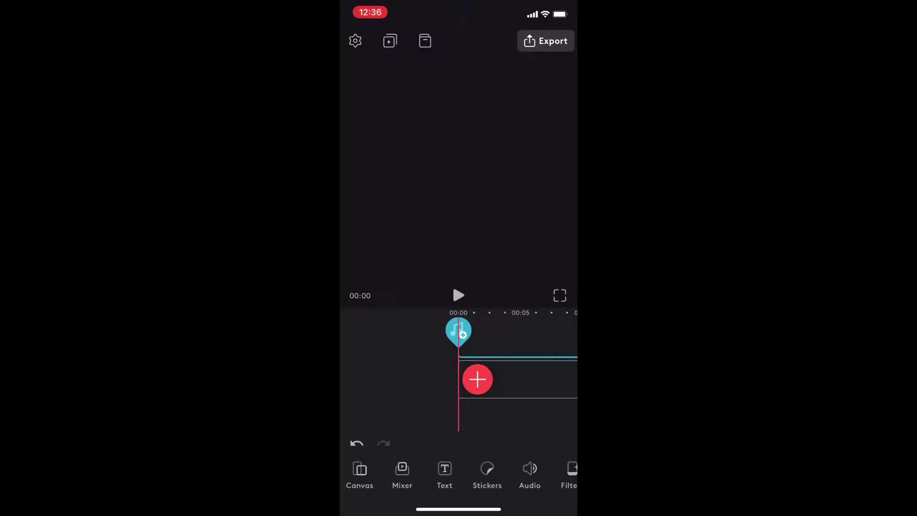
- Select the SWNB audio clip and play it, pausing near the 10-second mark
click(478, 379)
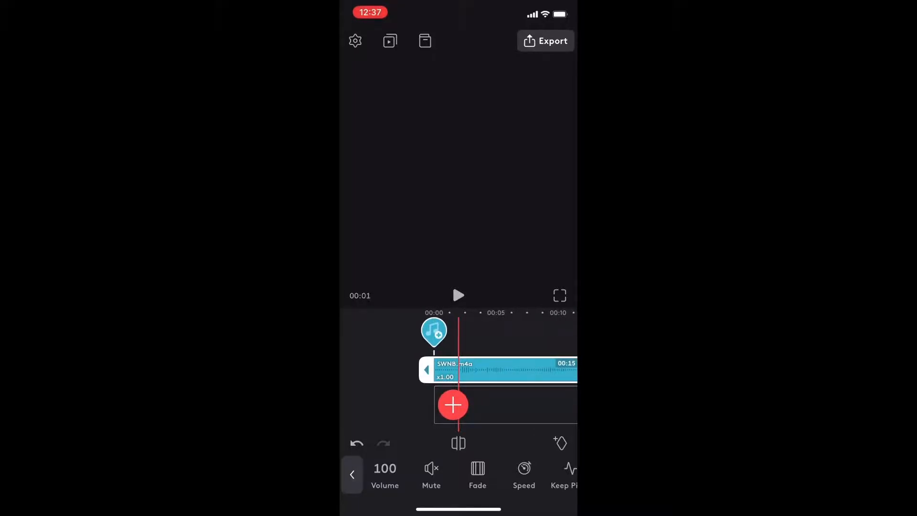
click(457, 295)
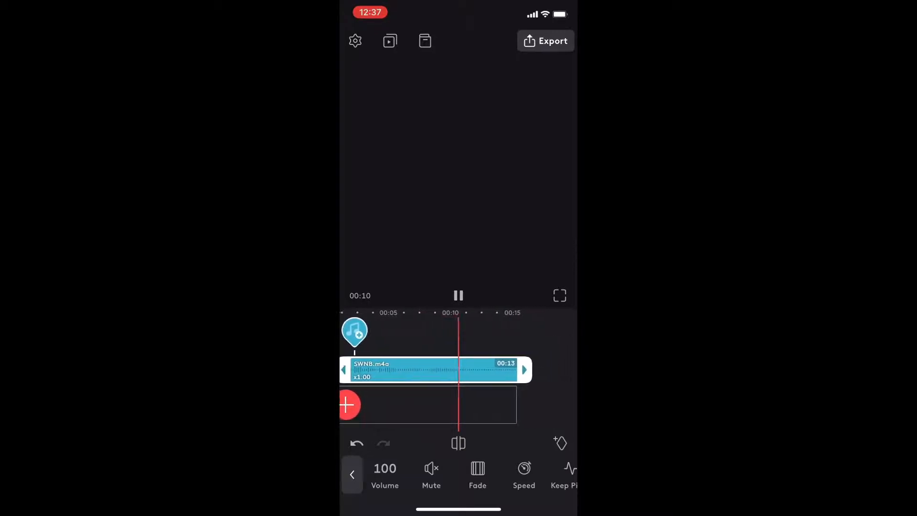
click(458, 296)
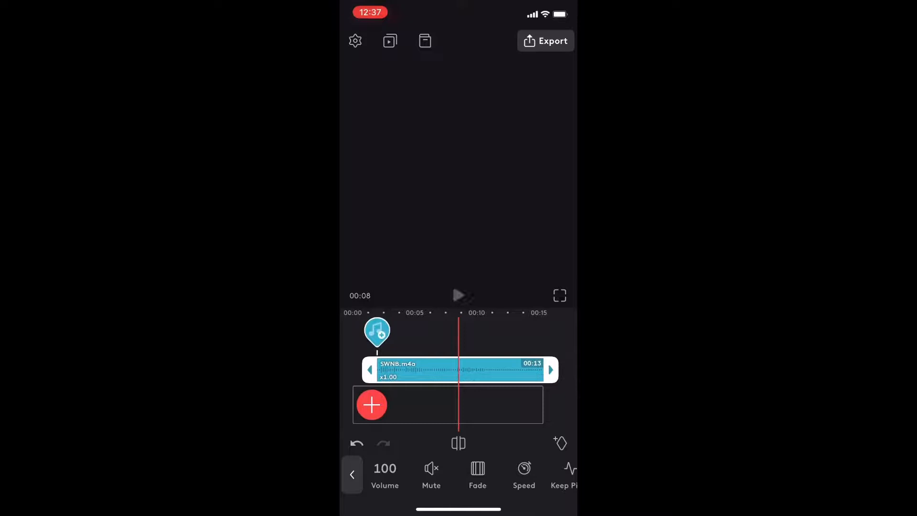
click(458, 296)
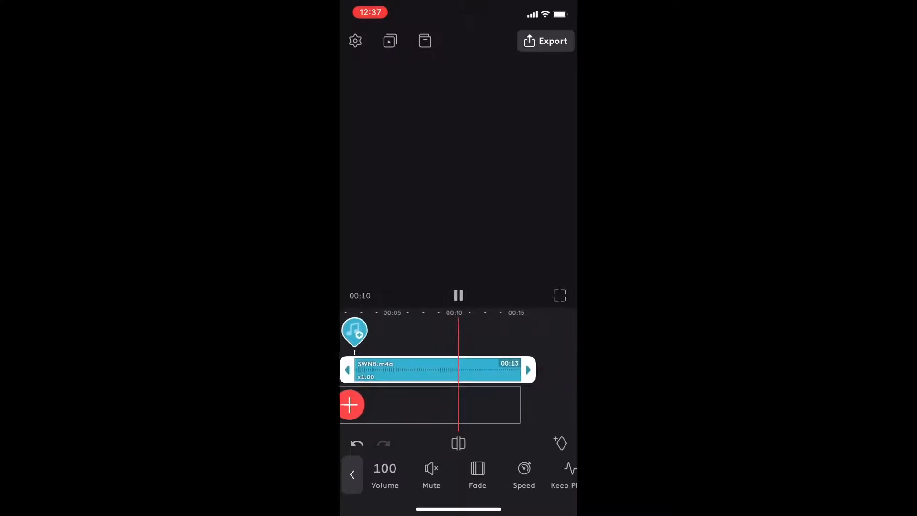
click(458, 296)
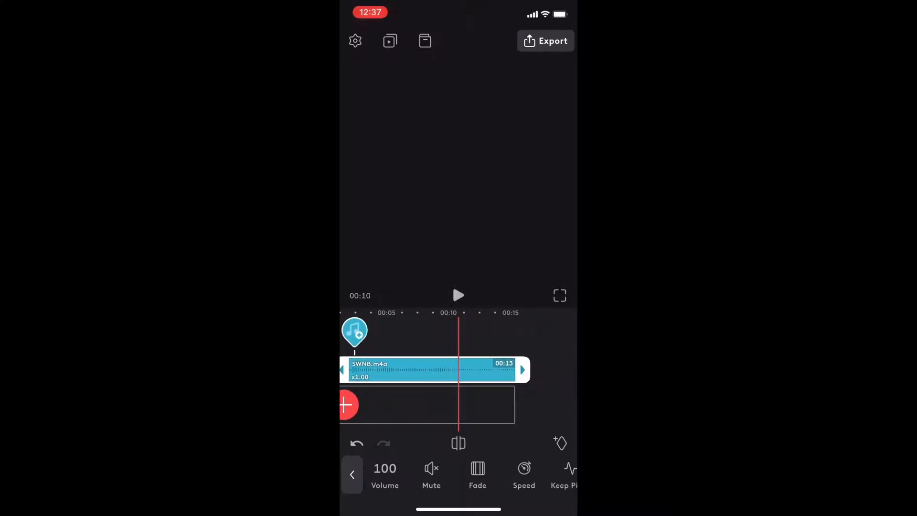
drag(522, 369, 508, 369)
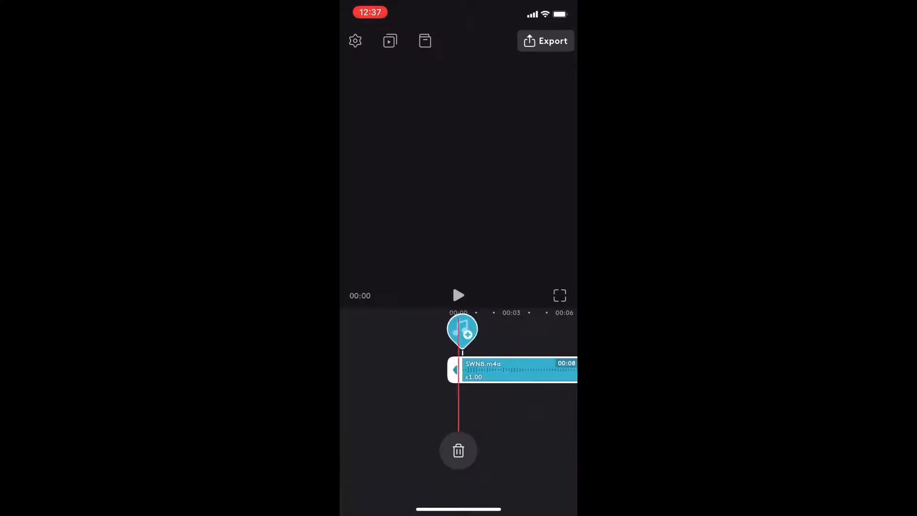
- Play back the split audio pieces to check them, then deselect the voice clip
click(458, 296)
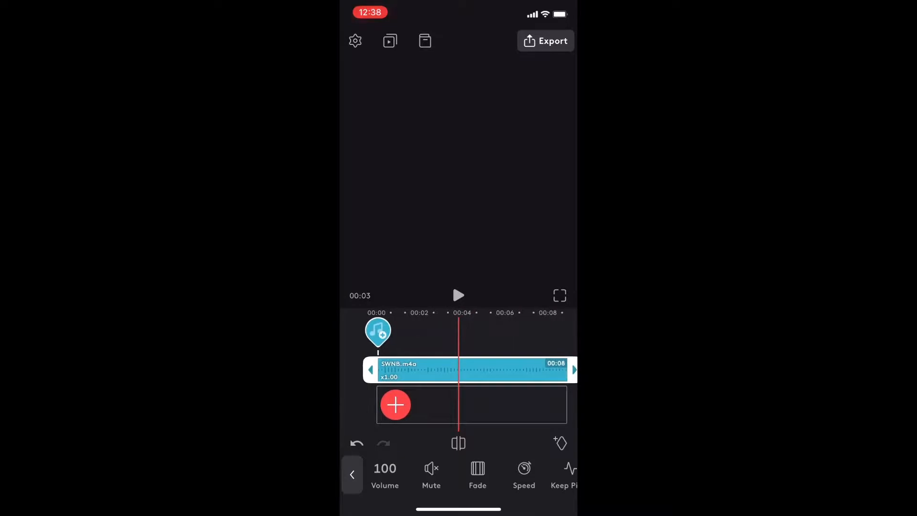
click(459, 295)
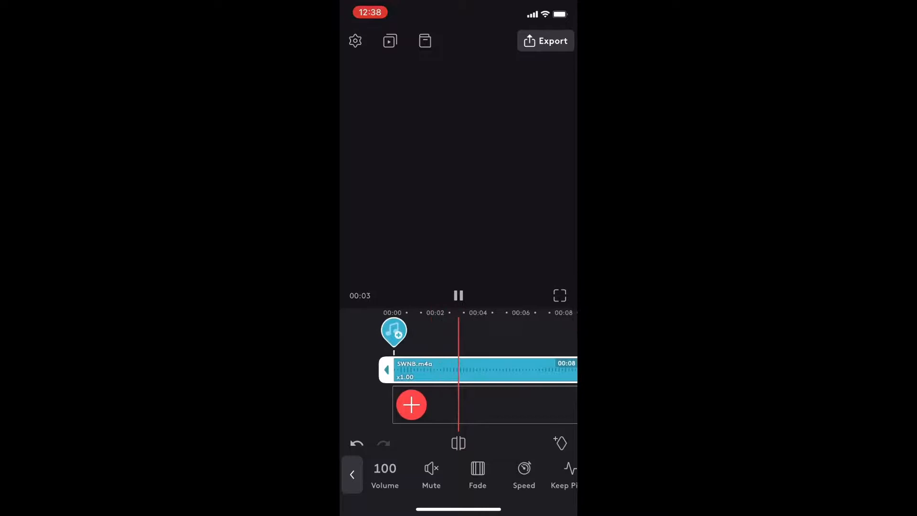
click(458, 296)
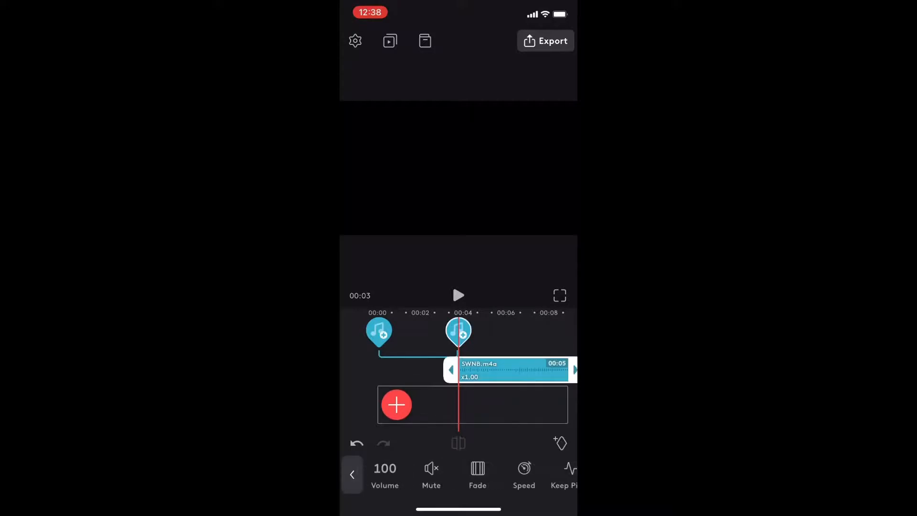
click(458, 295)
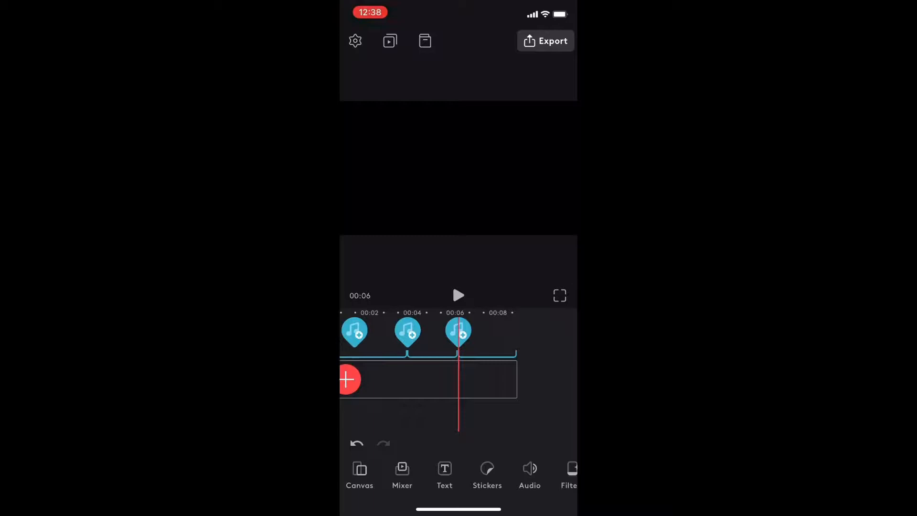
click(458, 295)
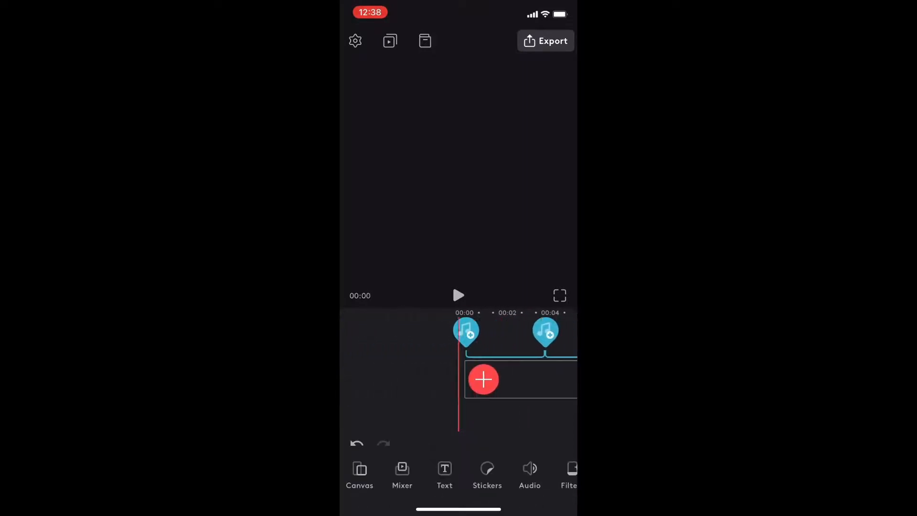
click(458, 295)
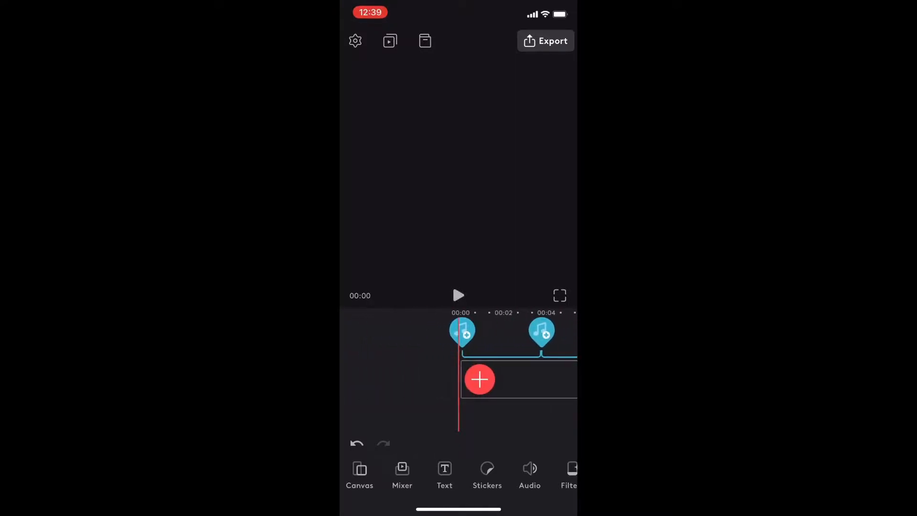
click(479, 379)
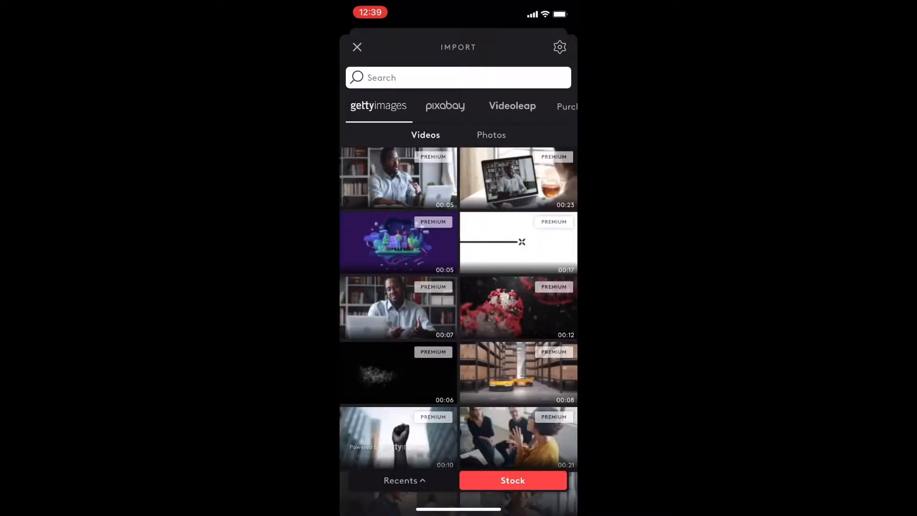
- Search Pixabay stock for 'Subscribe' and add the green-screen SUBSCRIBED clip
text(s)
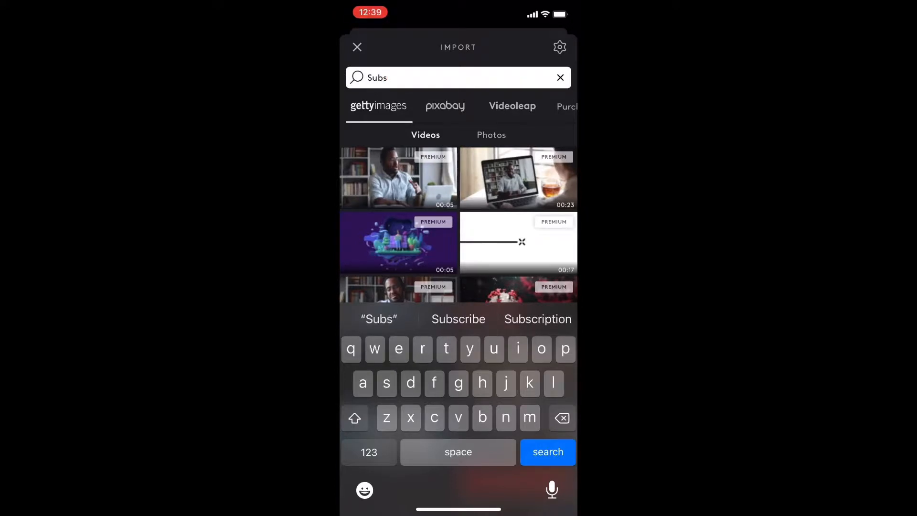
click(458, 319)
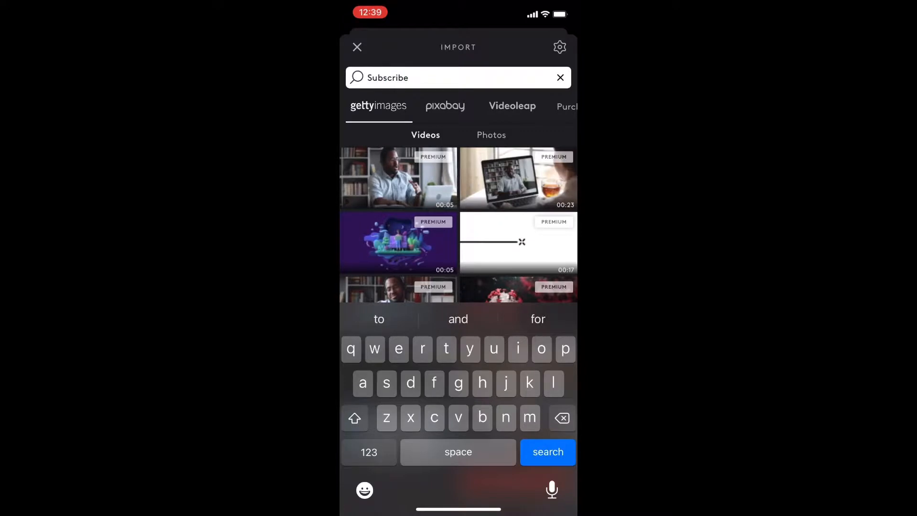
click(445, 106)
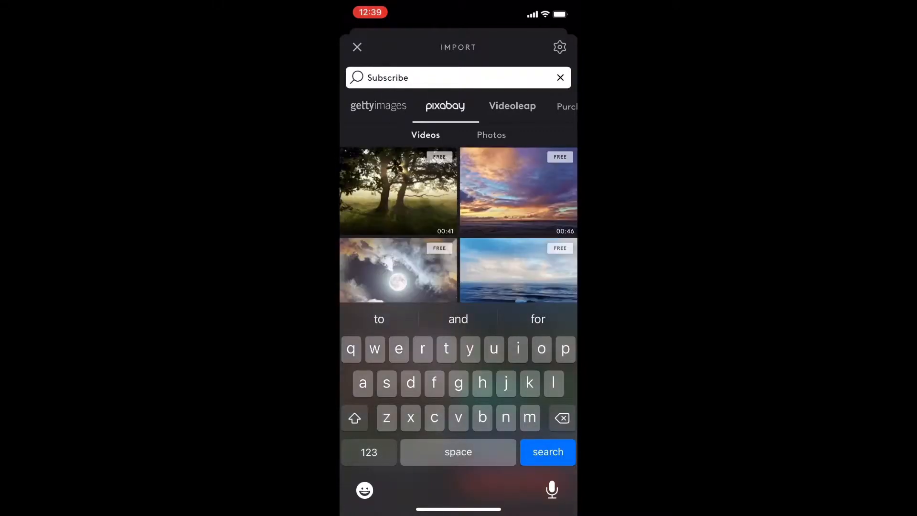
click(547, 452)
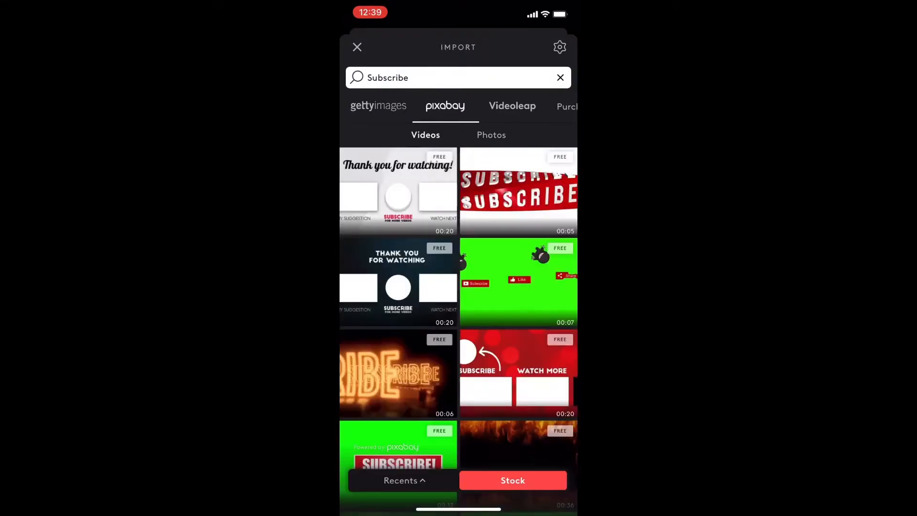
scroll(down, 3)
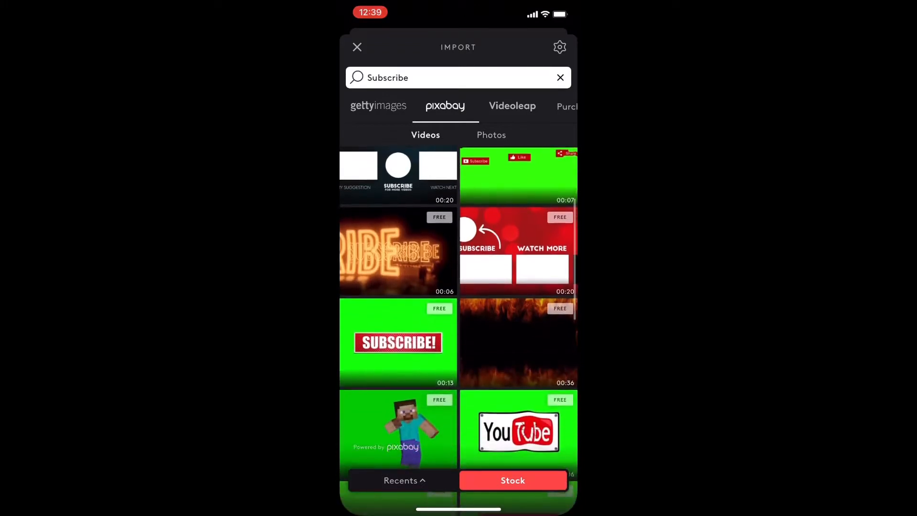
scroll(down, 3)
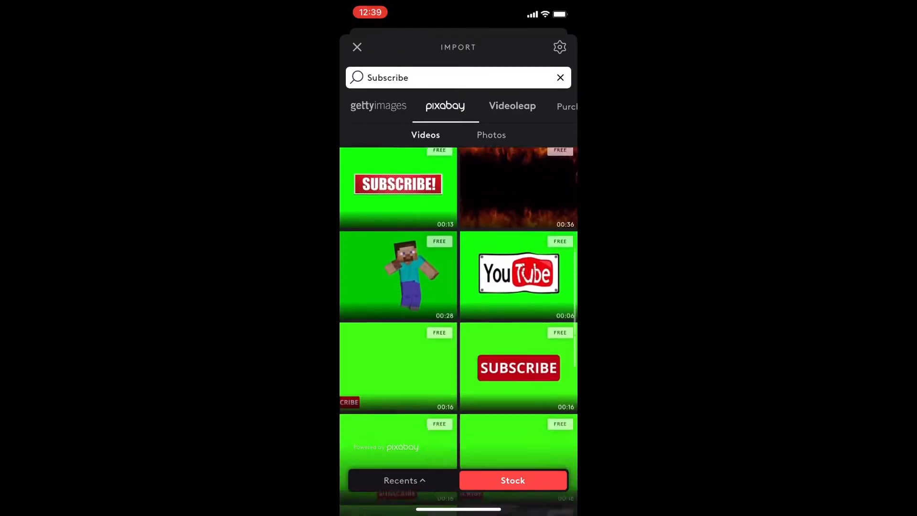
scroll(down, 3)
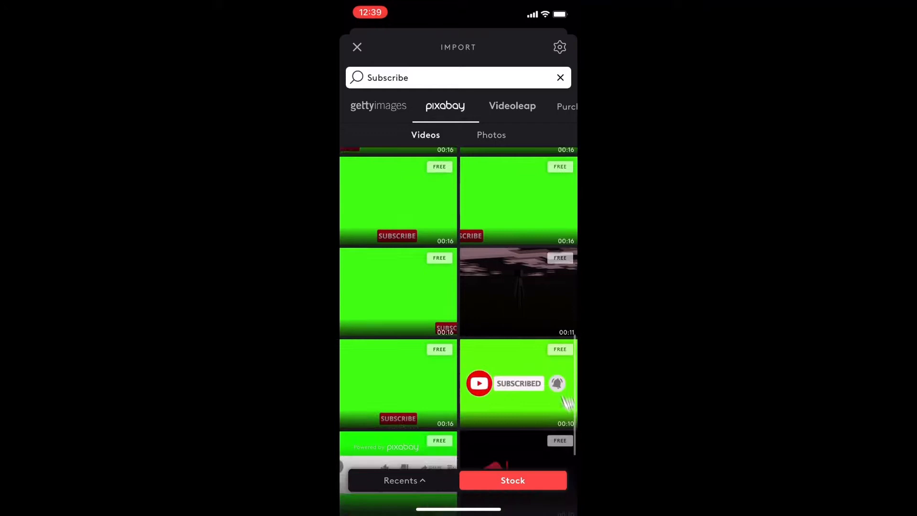
scroll(down, 3)
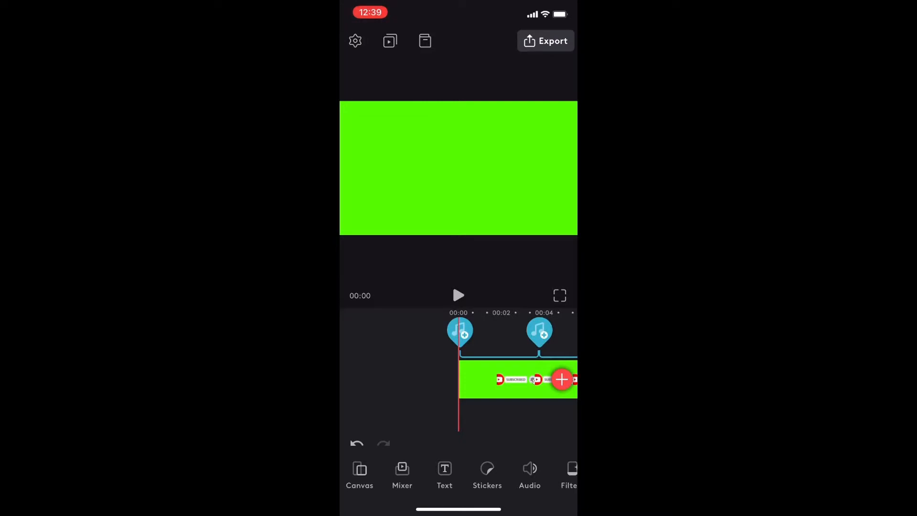
click(515, 379)
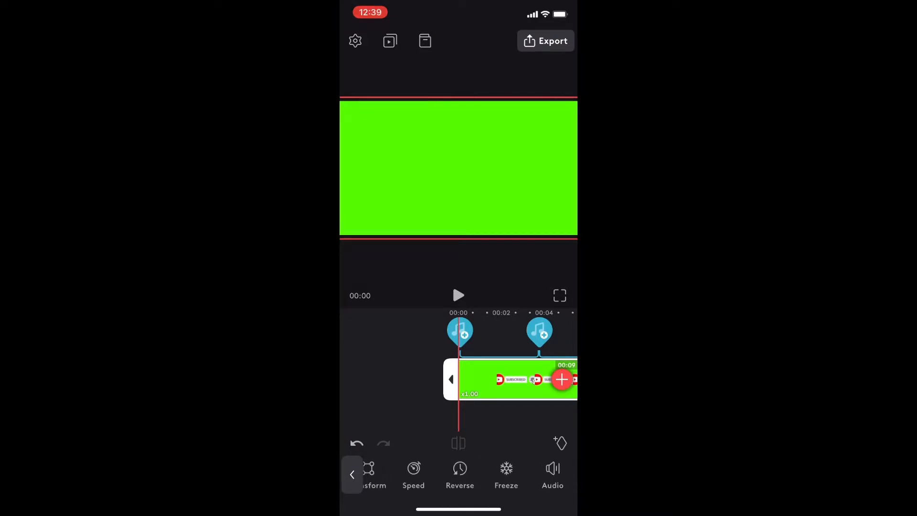
click(553, 473)
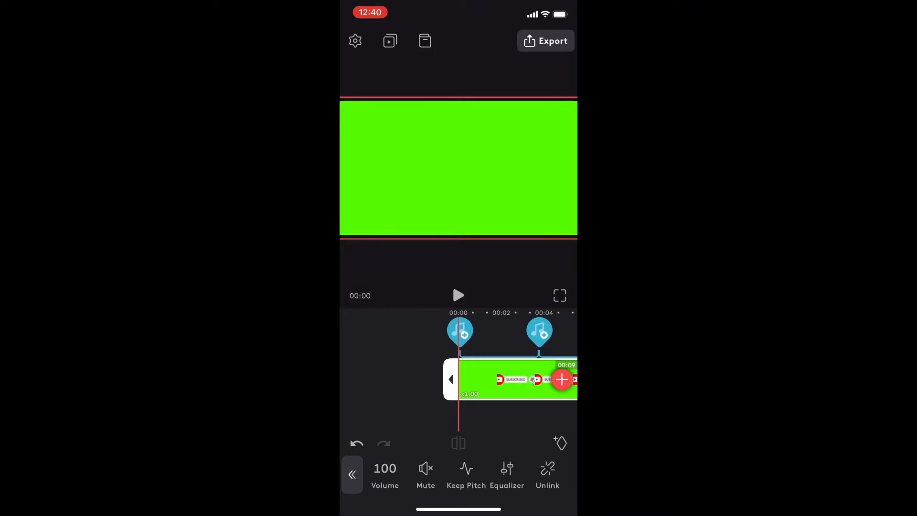
click(458, 296)
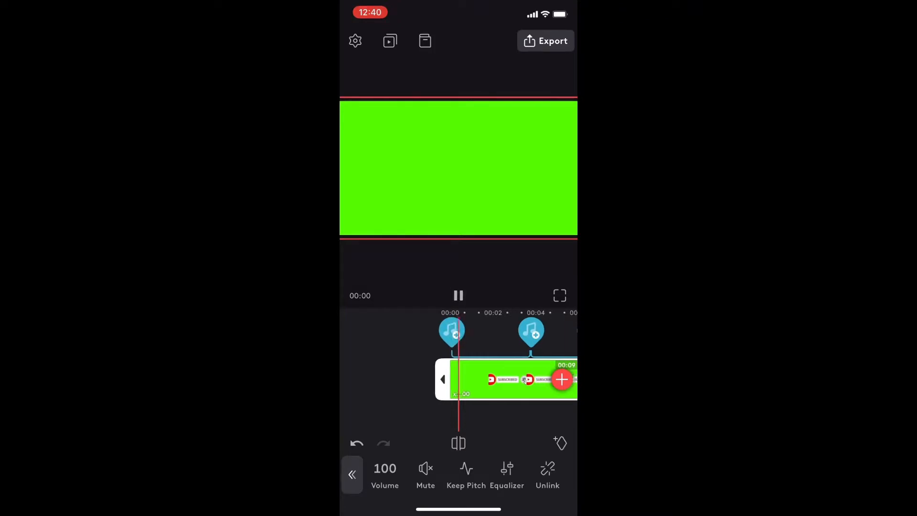
click(458, 296)
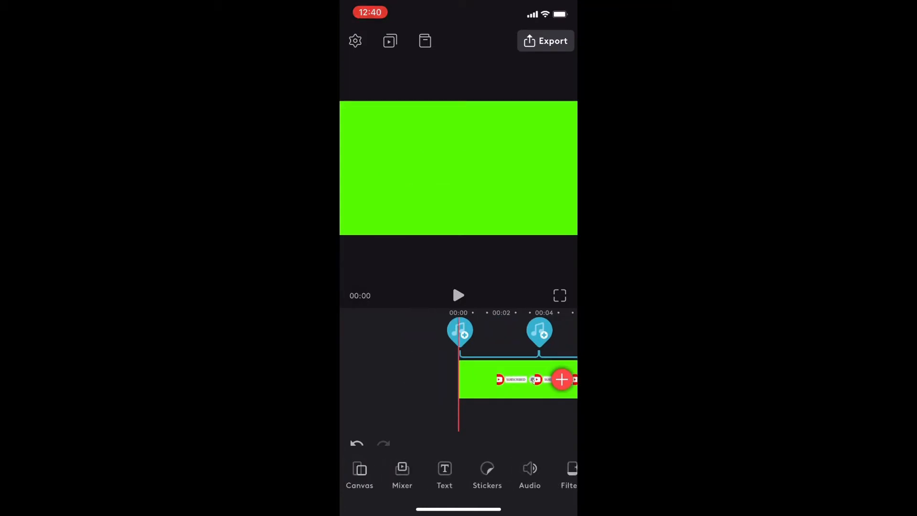
click(458, 295)
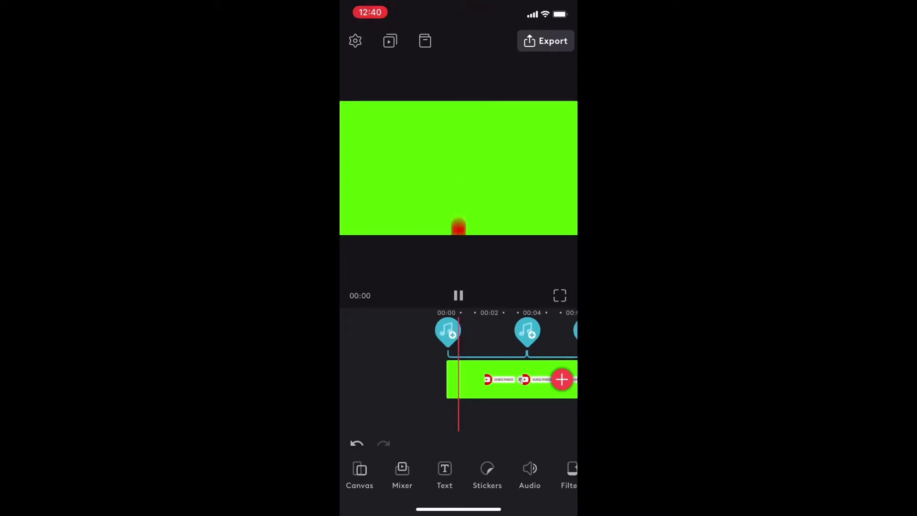
click(458, 296)
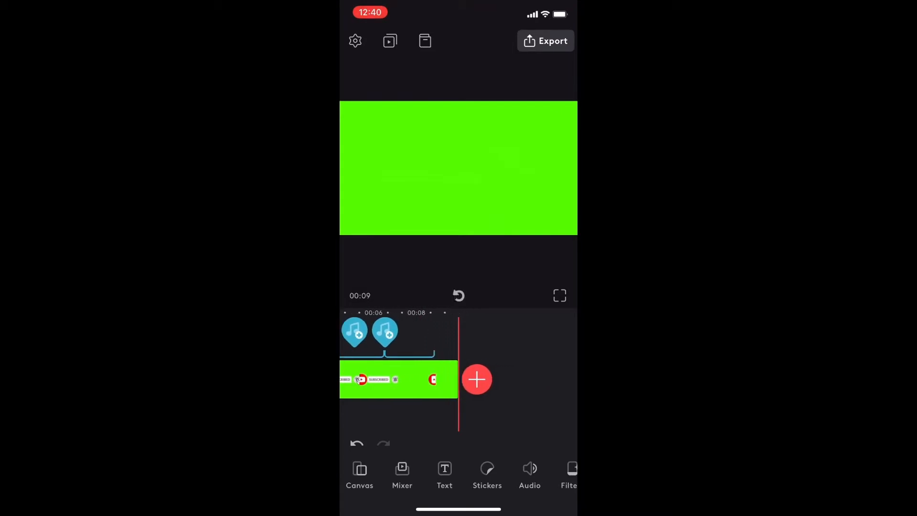
click(544, 41)
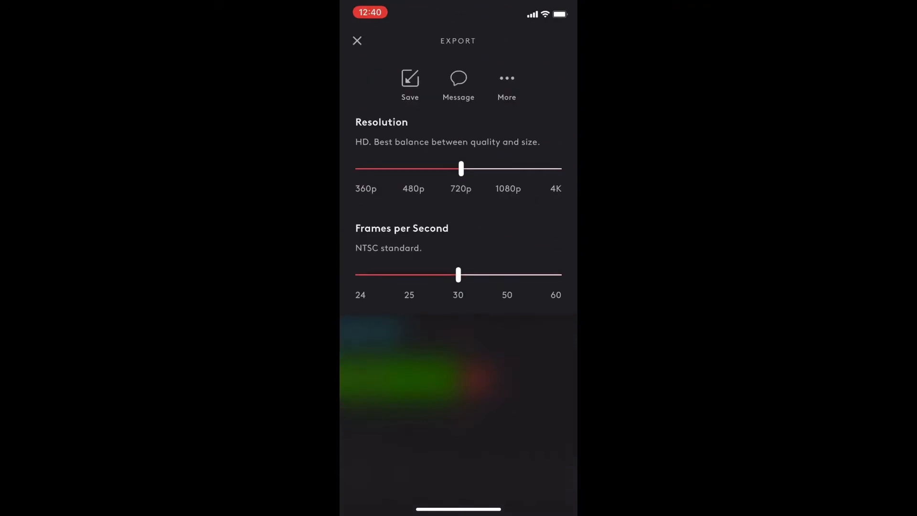
- Set the export resolution to 4K and start saving the video
drag(461, 169, 513, 169)
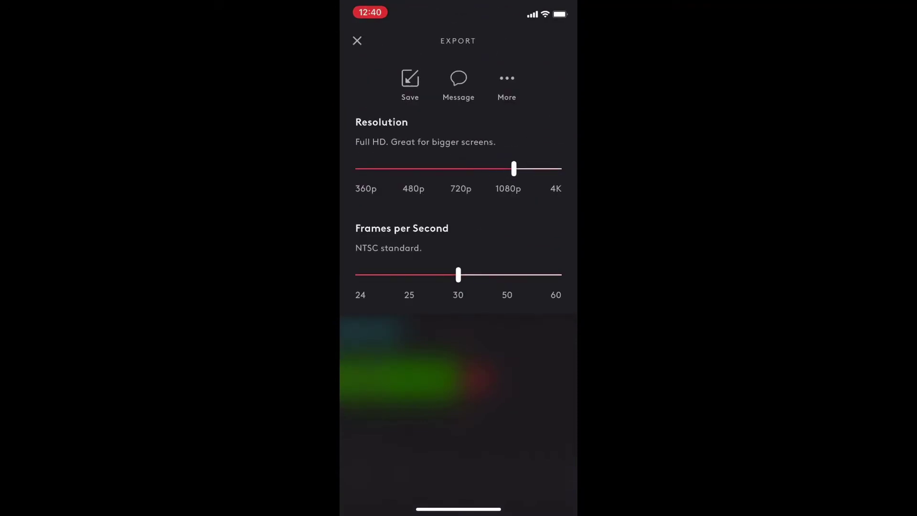
drag(513, 169, 558, 169)
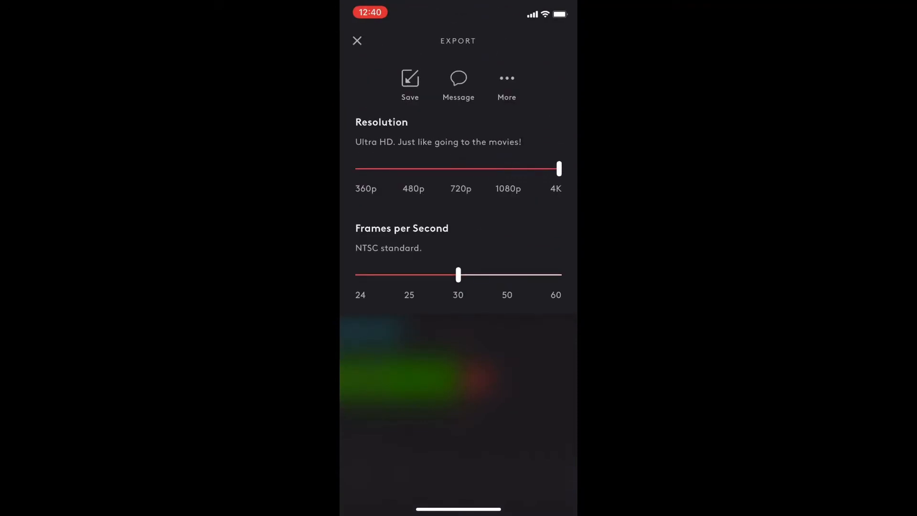
click(409, 79)
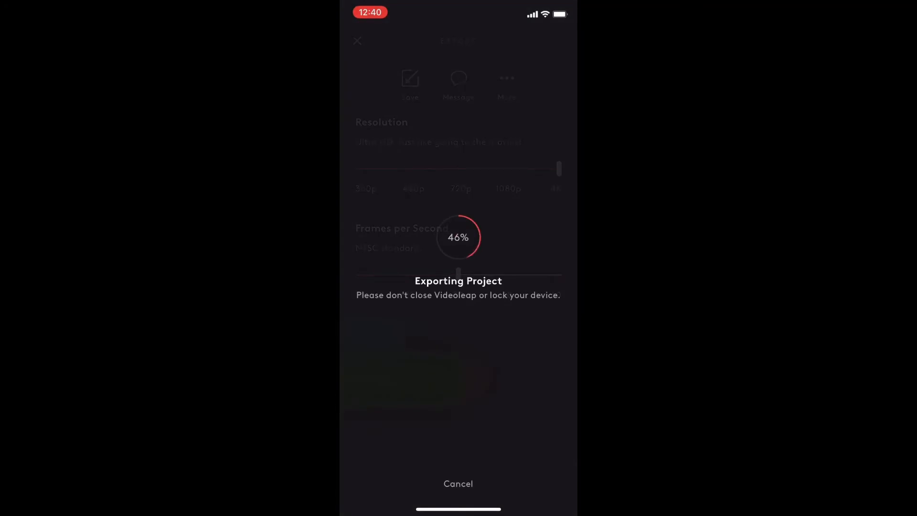